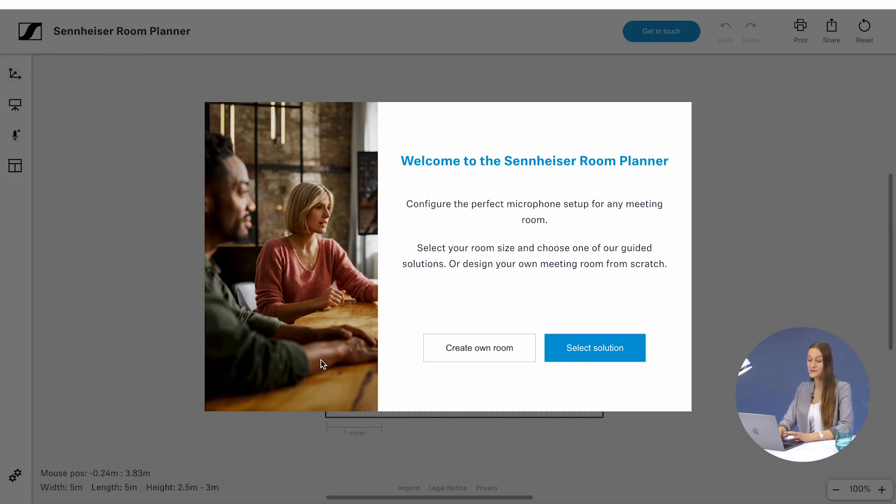
mouse_move(558, 388)
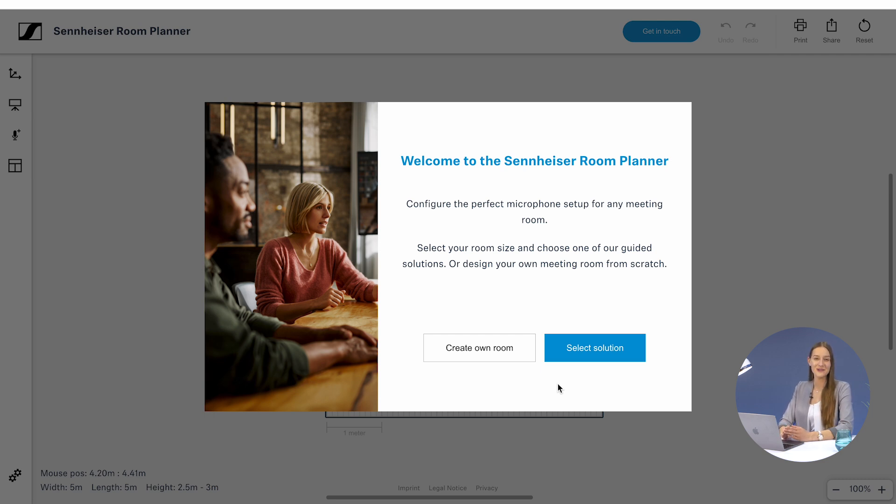
mouse_move(484, 382)
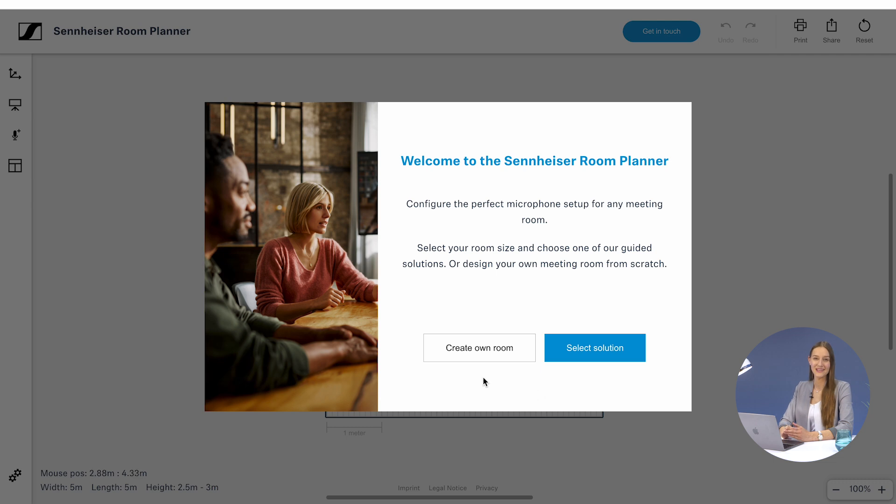
Create an empty custom room sized 7 m wide by 4 m long.
click(479, 348)
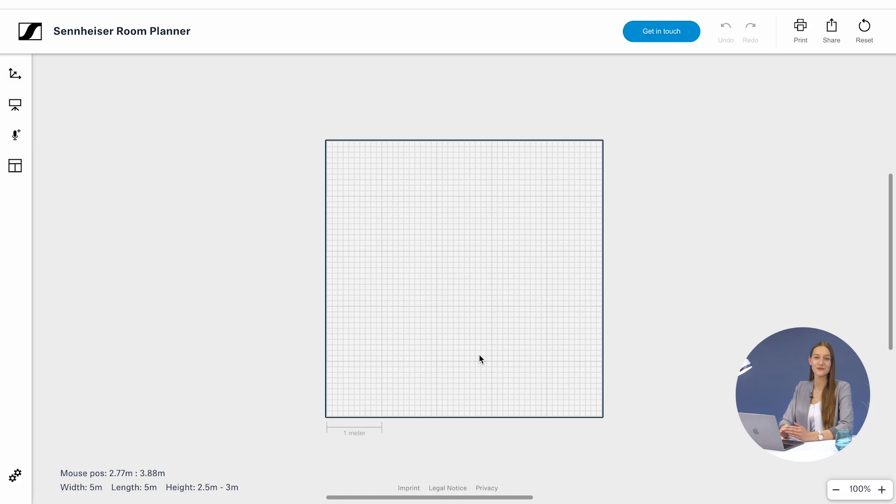
click(14, 75)
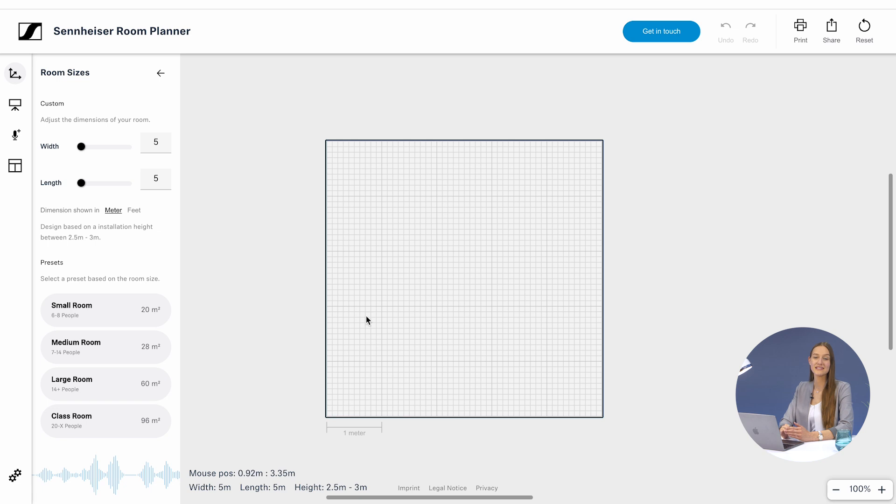
mouse_move(174, 154)
text(7)
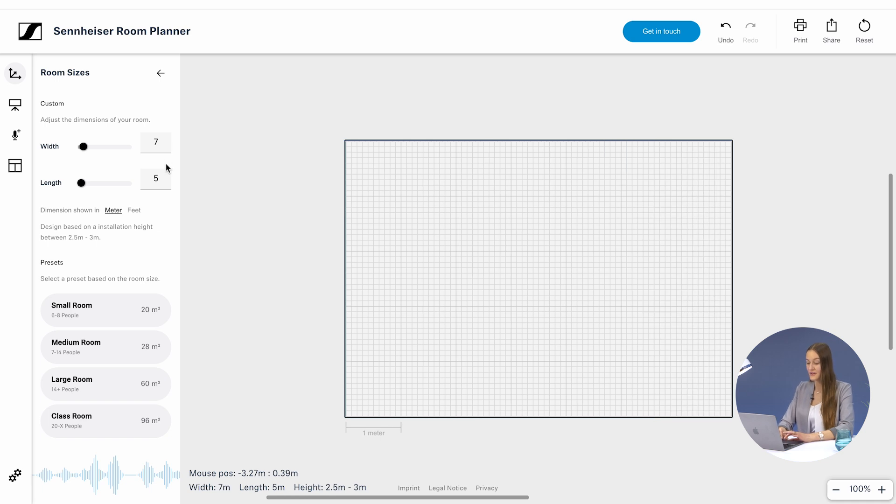
click(156, 178)
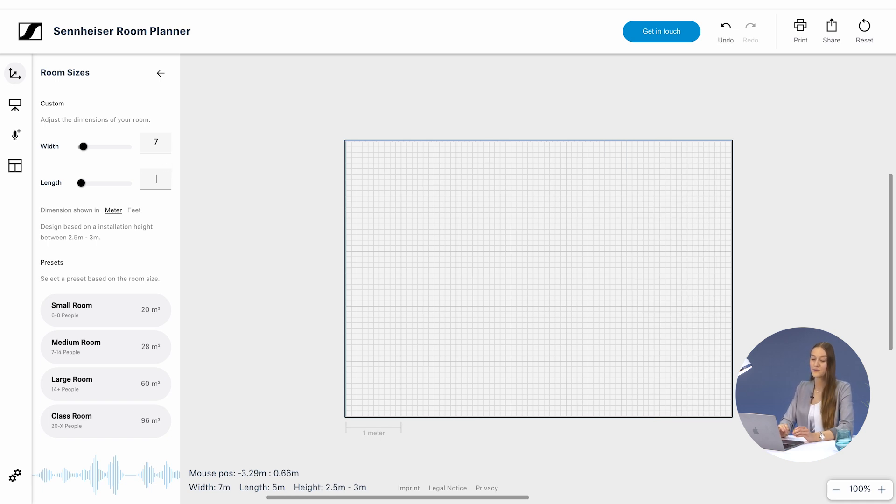
text(4)
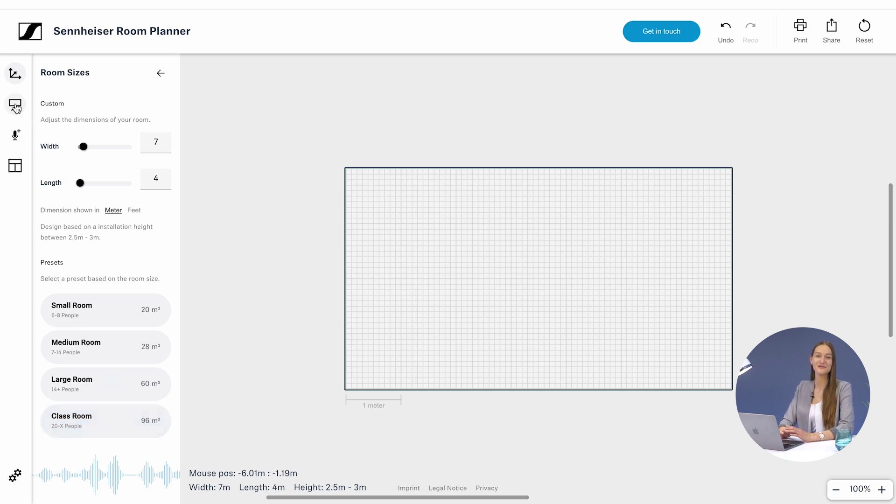
Put the screen on the right wall and ring the long table with eleven chairs.
click(15, 105)
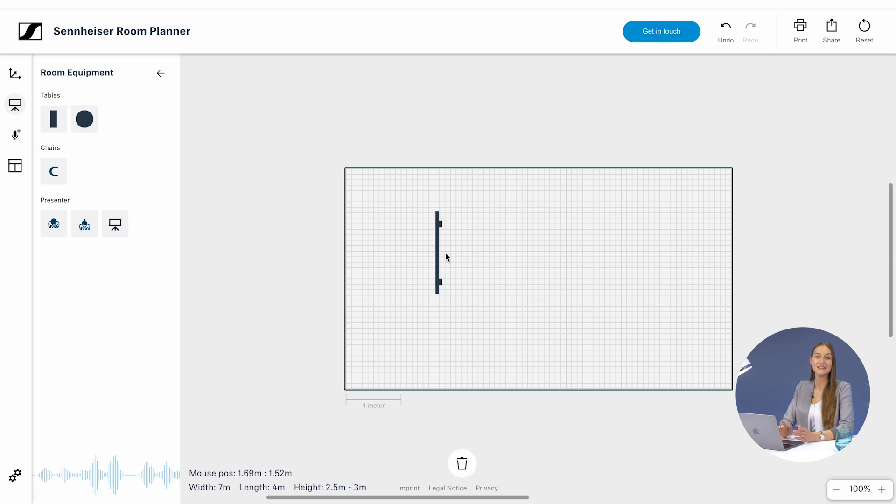
drag(438, 257, 723, 279)
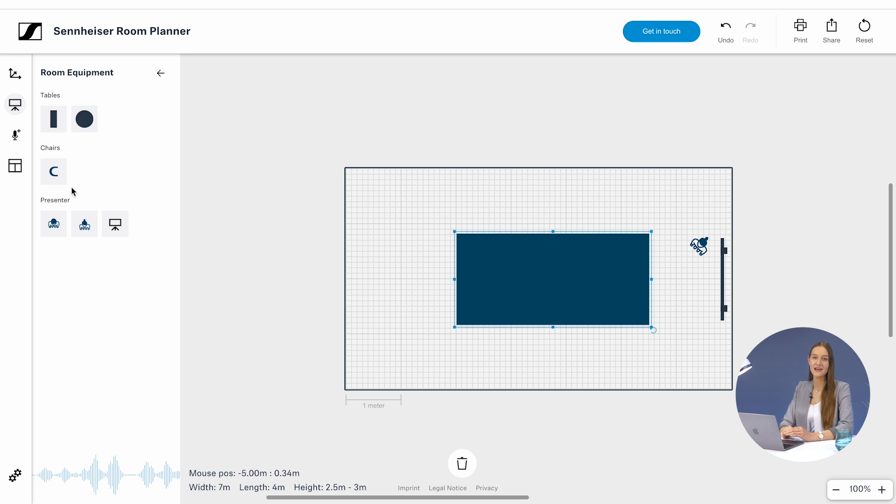
drag(54, 171, 446, 280)
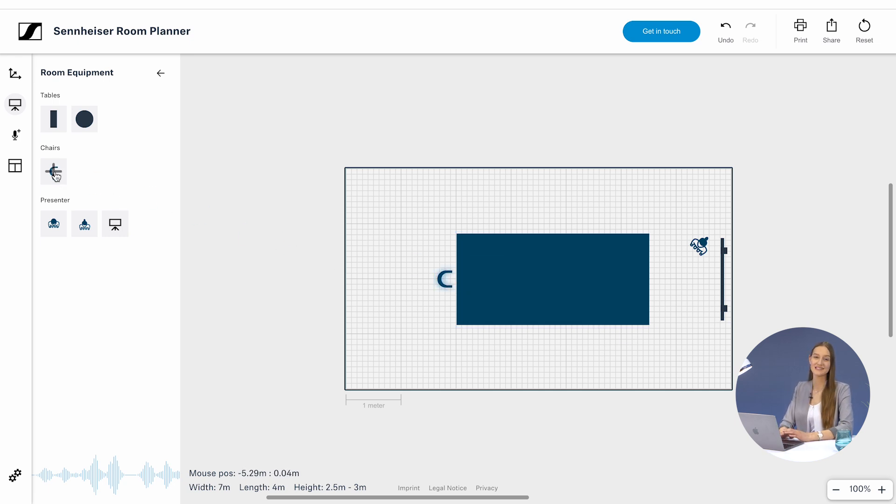
click(53, 172)
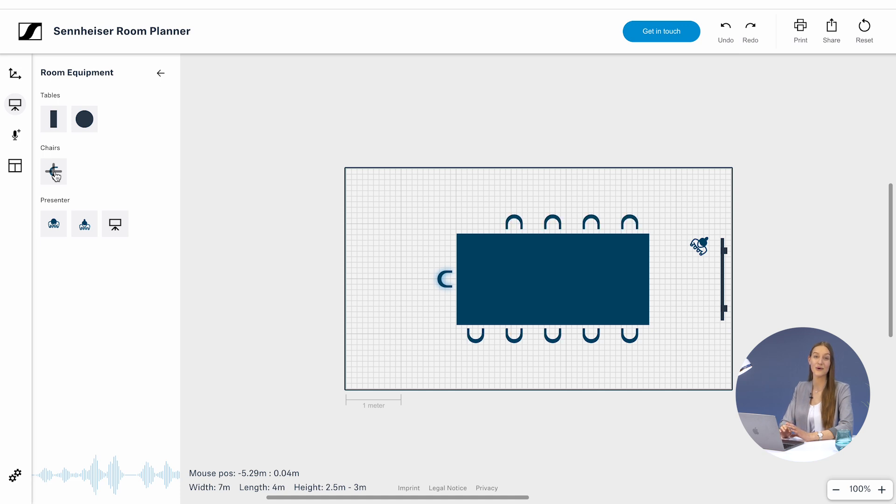
click(15, 134)
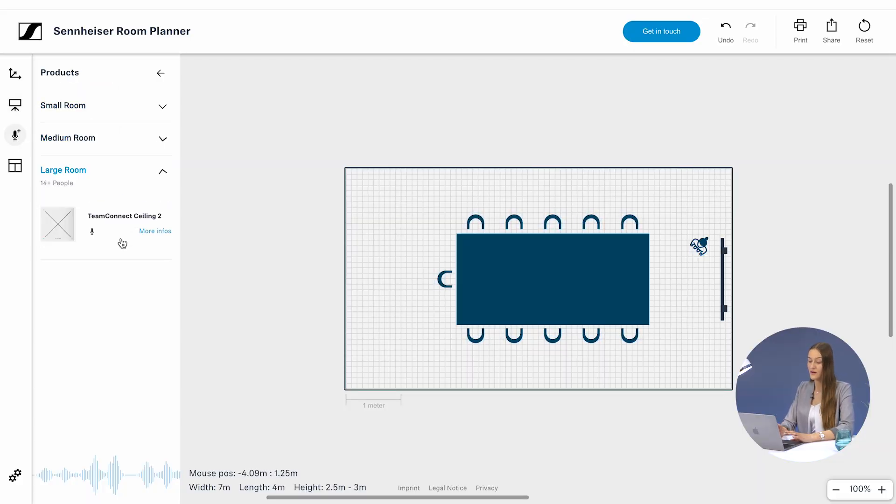
Place TeamConnect Ceiling Medium from Medium Room above the table, then browse room-size solutions.
click(67, 138)
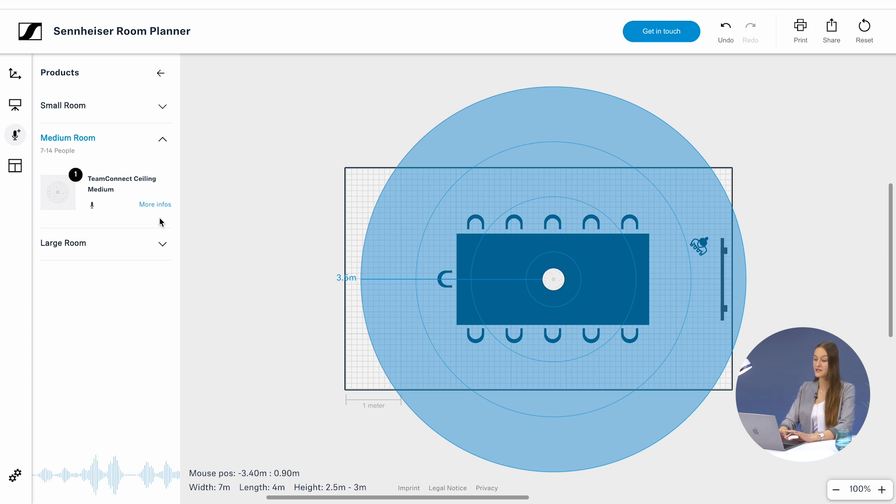
mouse_move(160, 215)
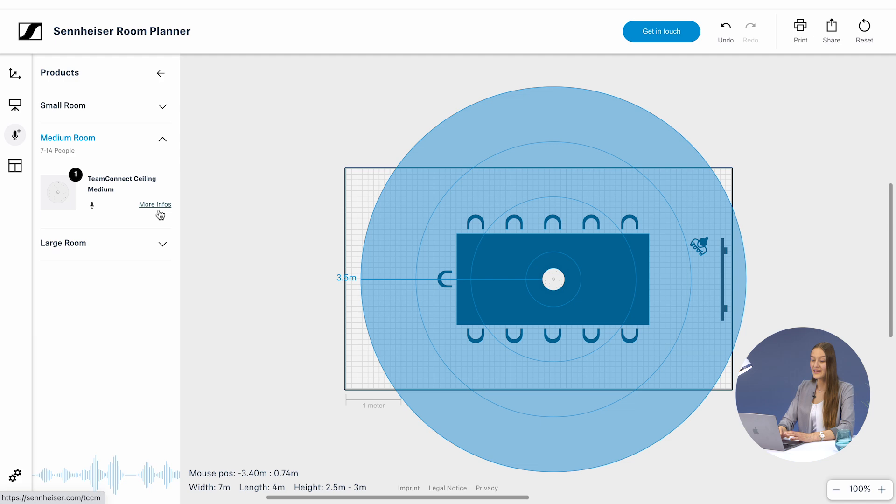
mouse_move(15, 166)
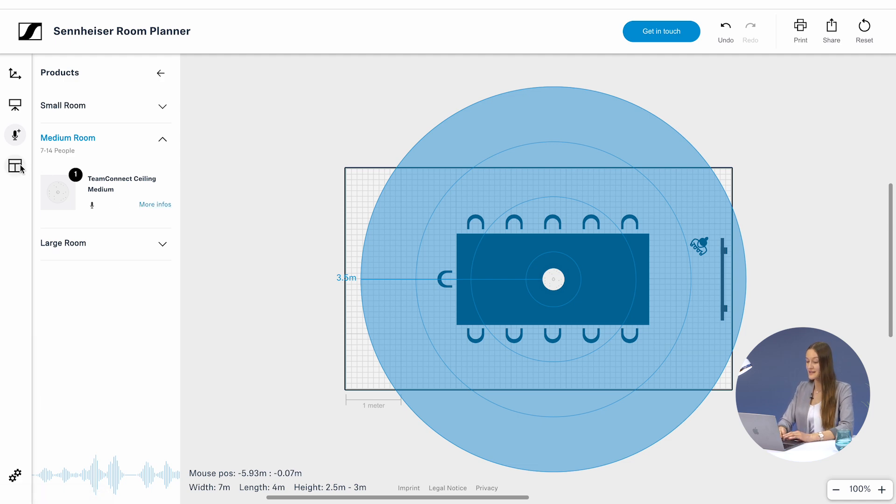
click(15, 164)
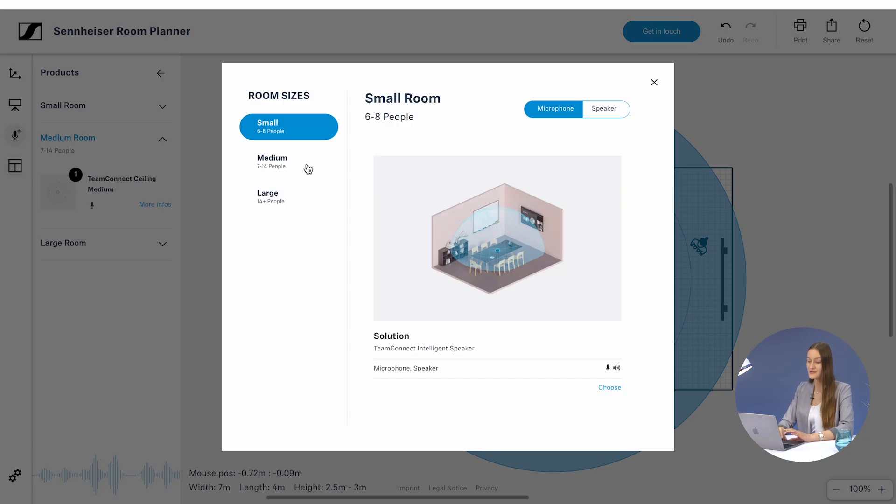
Apply the Small room TeamConnect Intelligent Speaker solution and centre the speaker over the table.
click(288, 161)
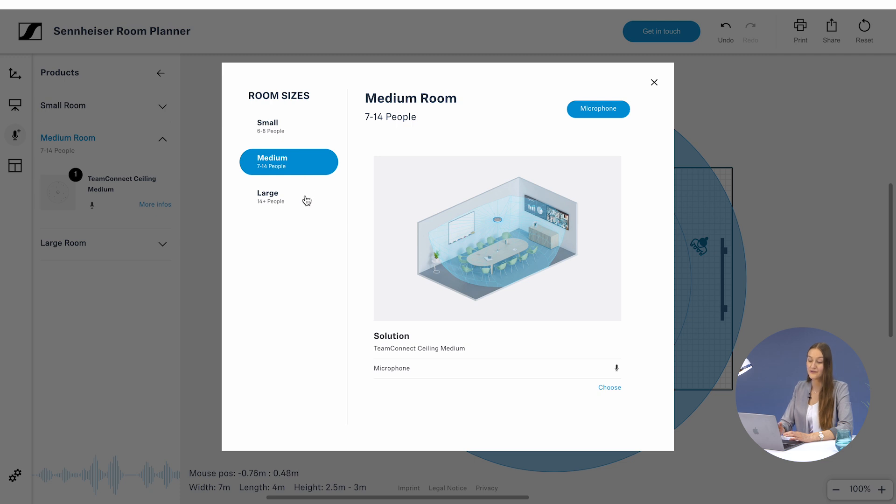
click(279, 197)
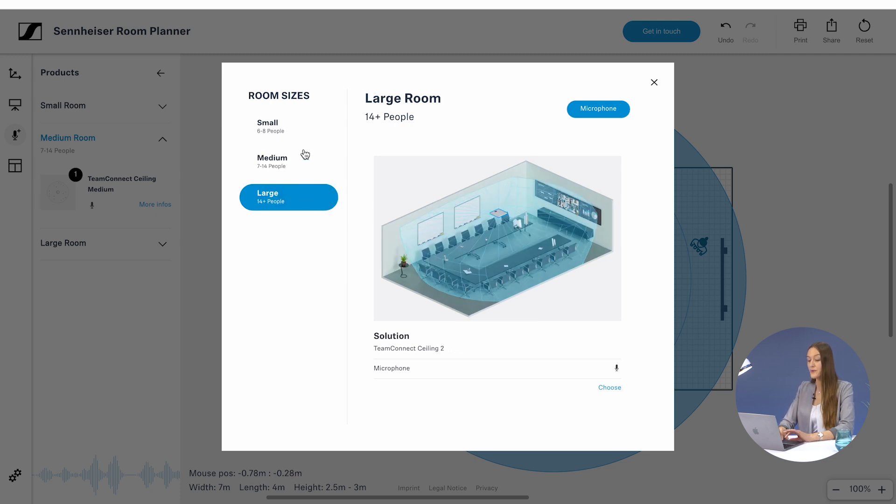
click(268, 126)
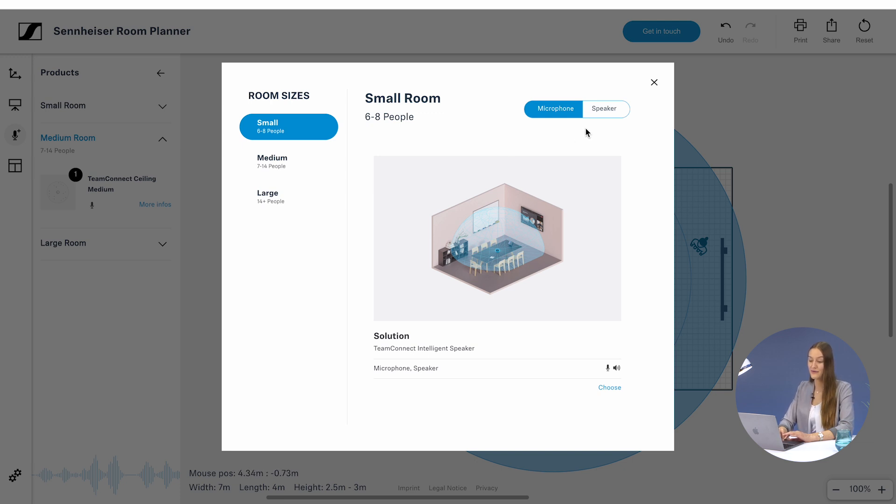
click(605, 109)
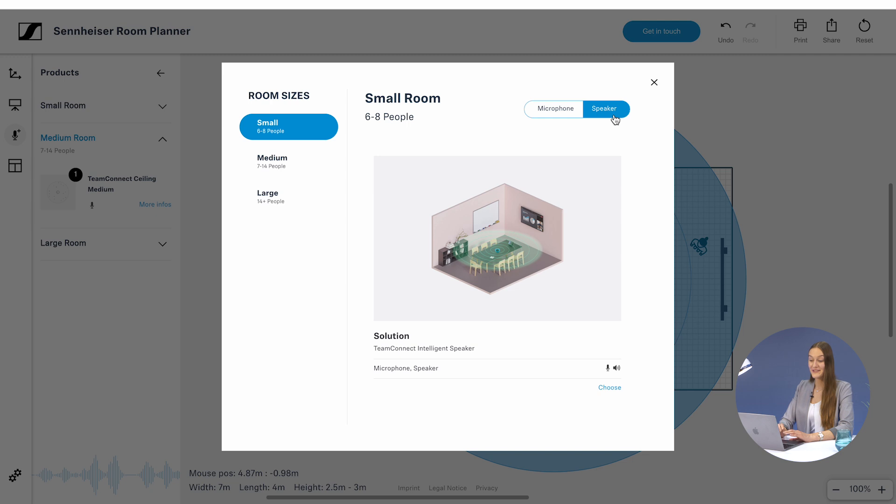
mouse_move(618, 402)
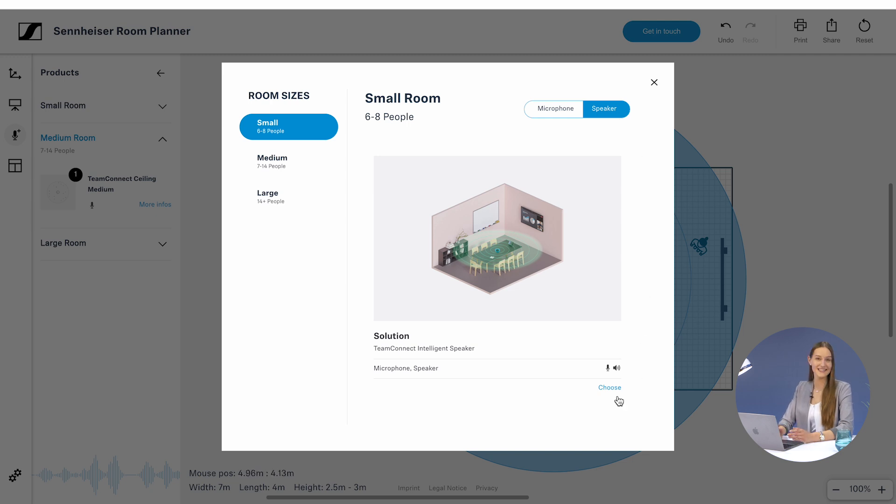
click(610, 387)
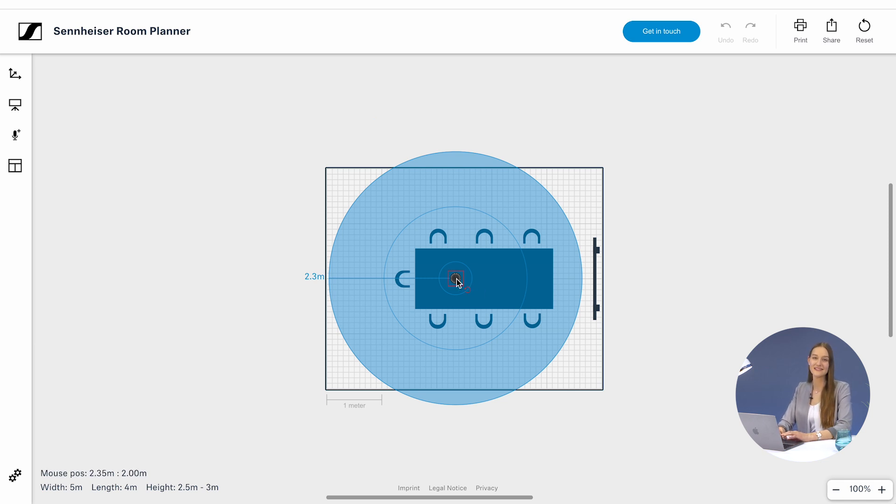
drag(452, 281, 499, 281)
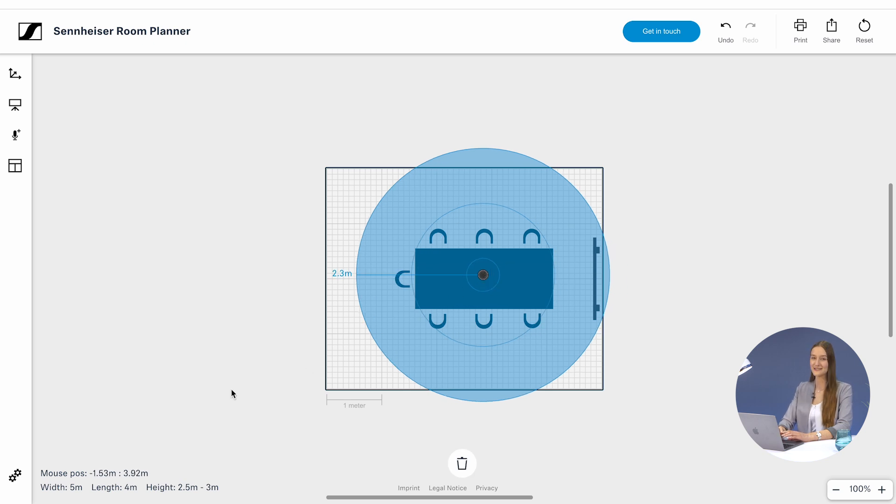
mouse_move(18, 477)
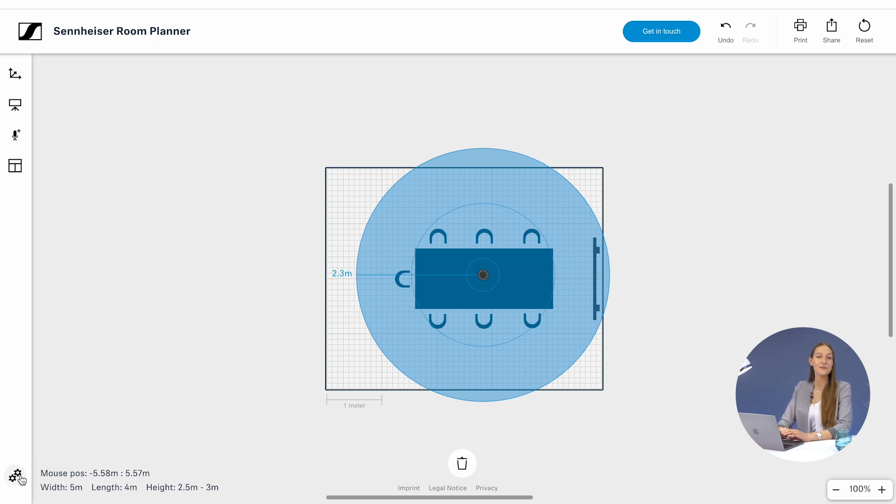
click(15, 475)
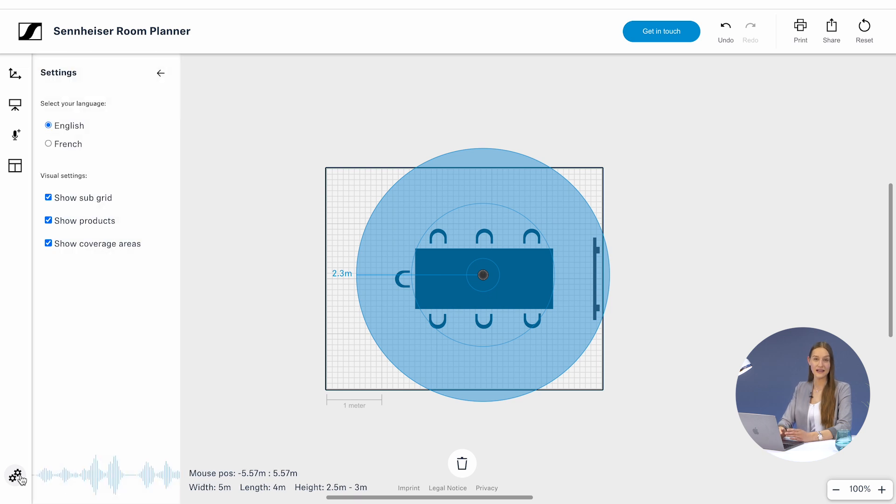
mouse_move(246, 185)
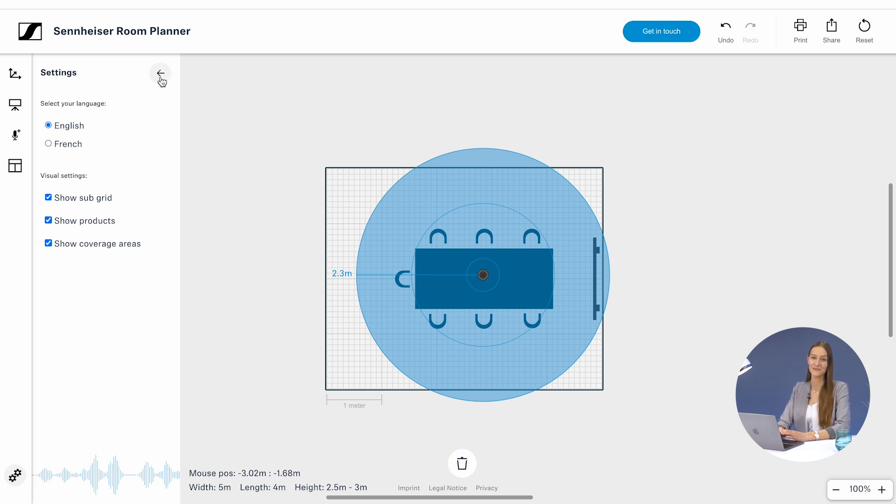
click(159, 72)
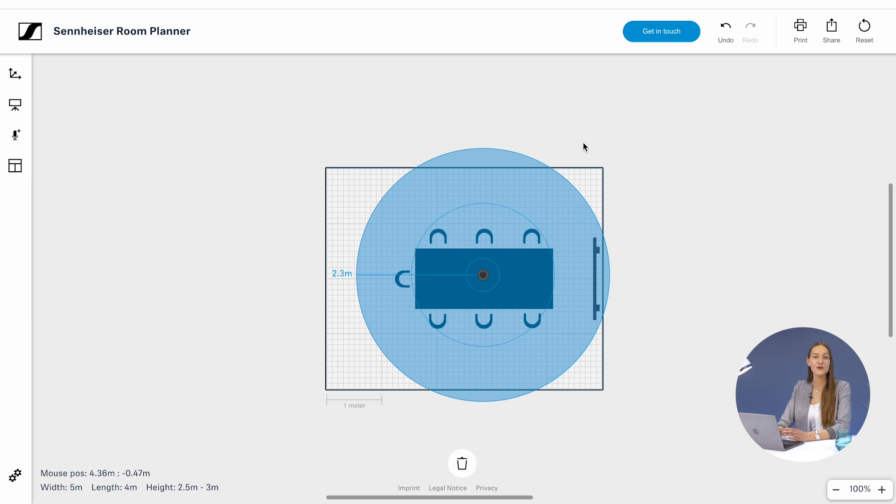
mouse_move(802, 74)
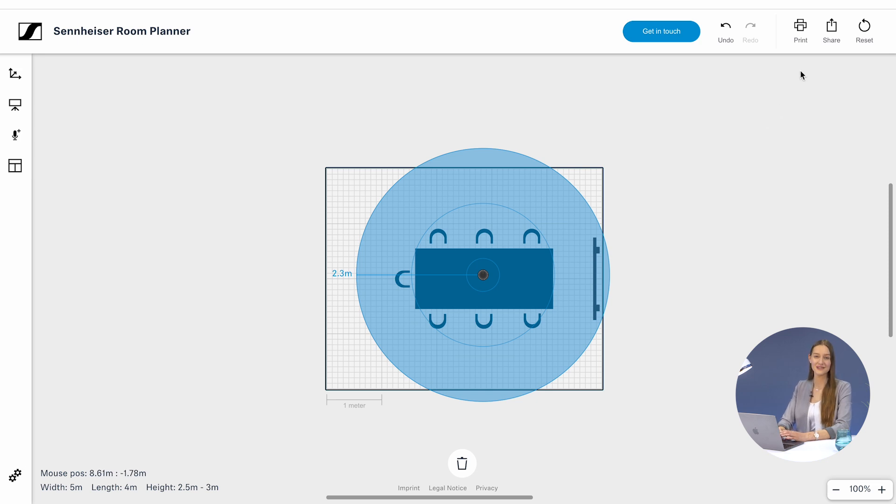
mouse_move(801, 26)
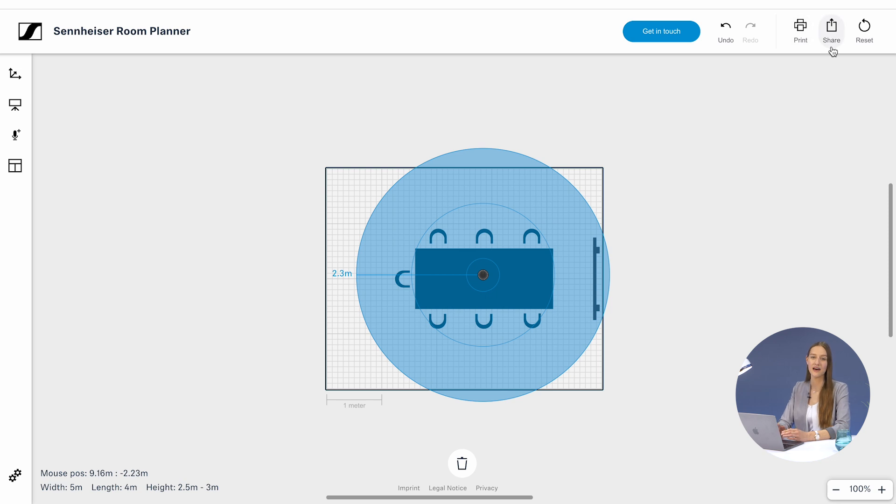
mouse_move(836, 59)
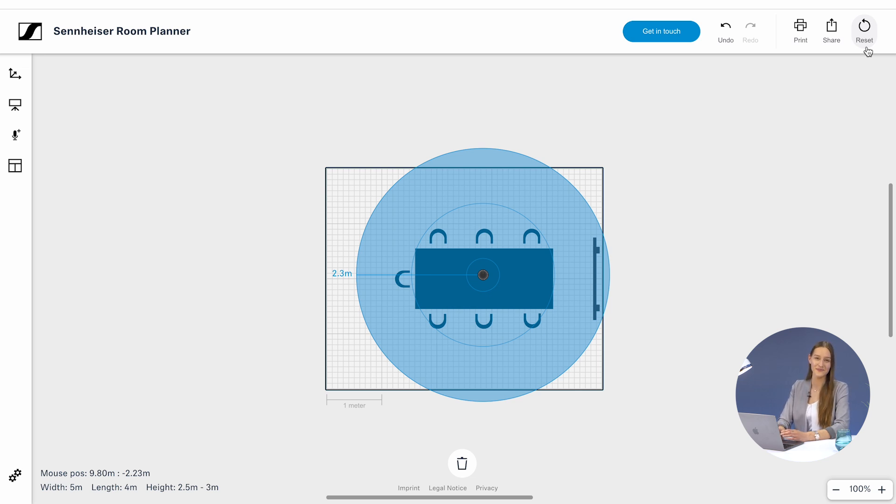
Open the empty Get in touch form from the top toolbar.
click(661, 31)
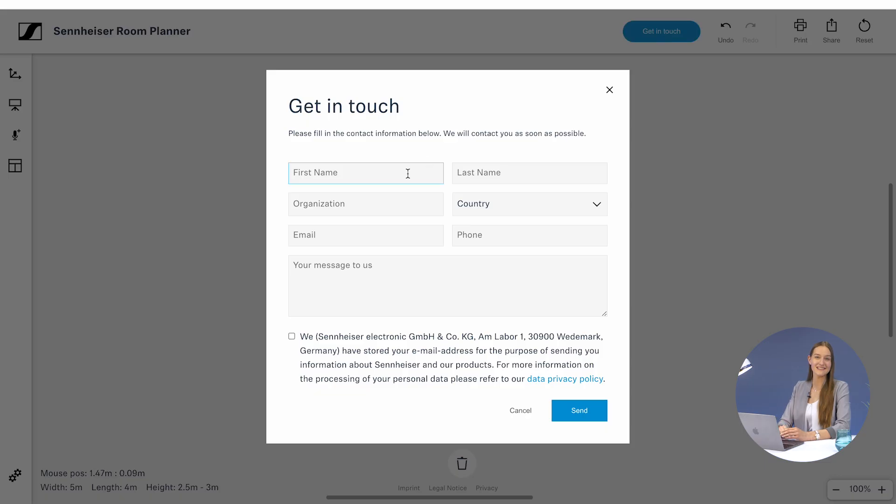
Enter organization Sennheiser and select Germany as the country.
text(Sennheiser)
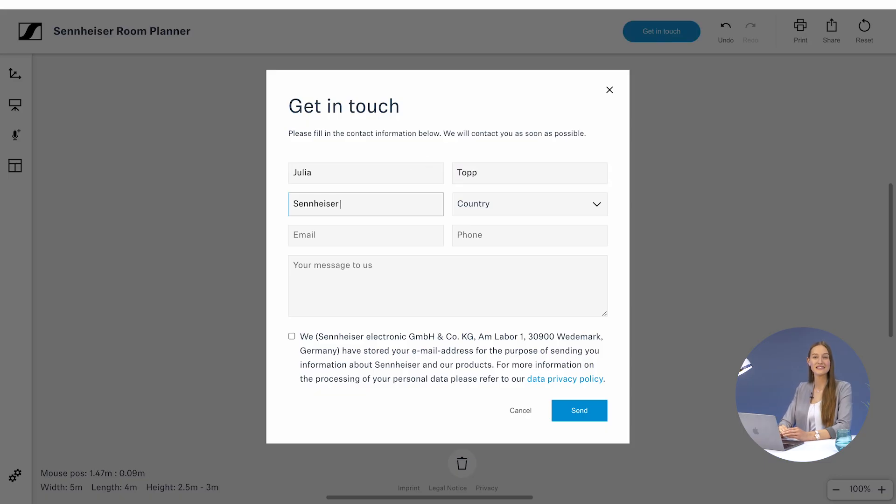
click(530, 204)
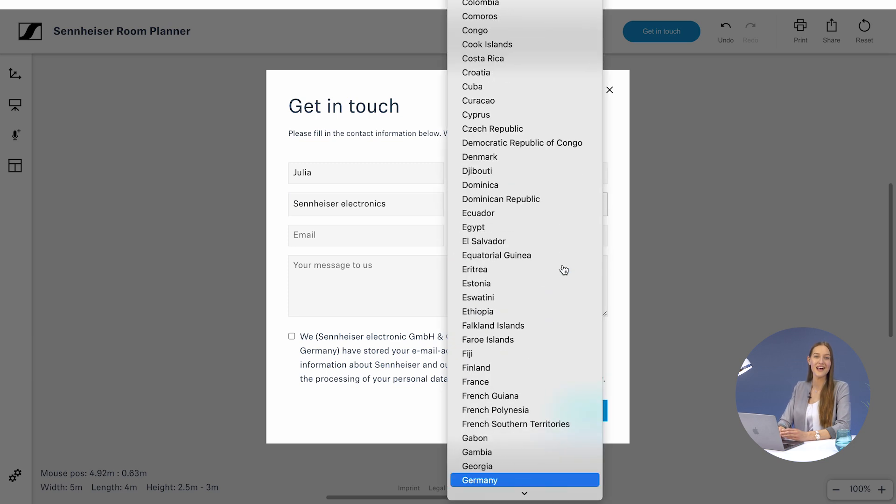
click(482, 480)
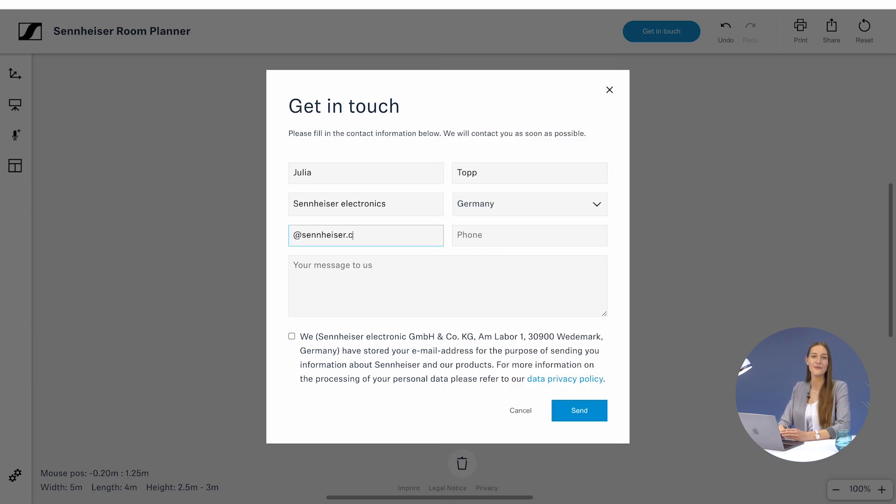